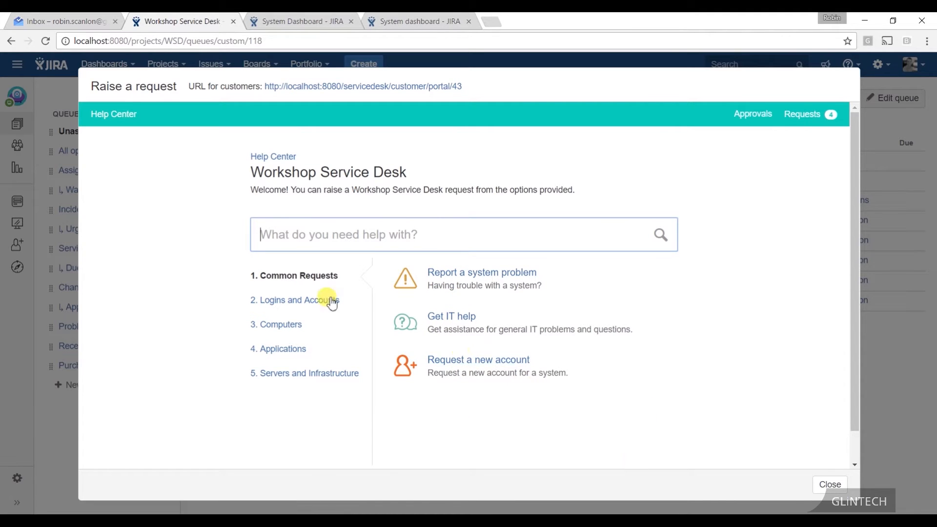
- Preview the Logins and Accounts request options in the portal, then close the preview
left_click(298, 299)
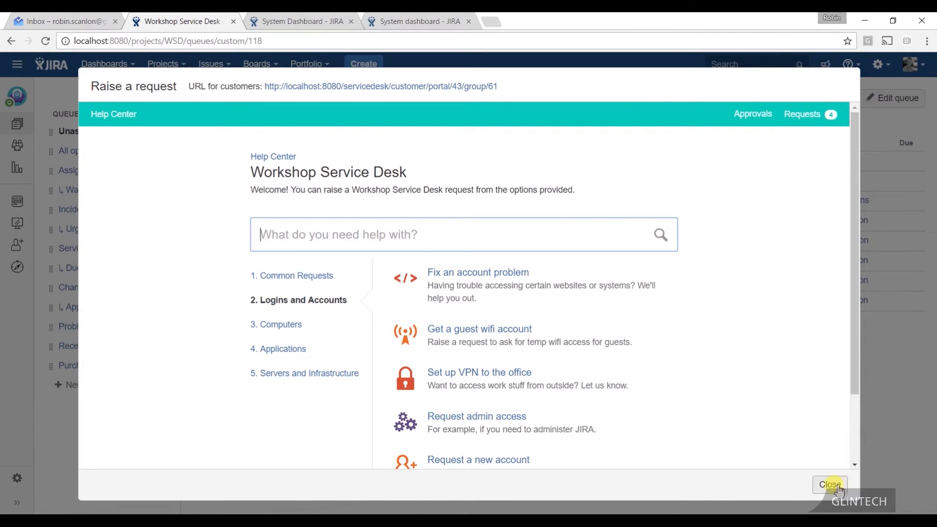
left_click(829, 484)
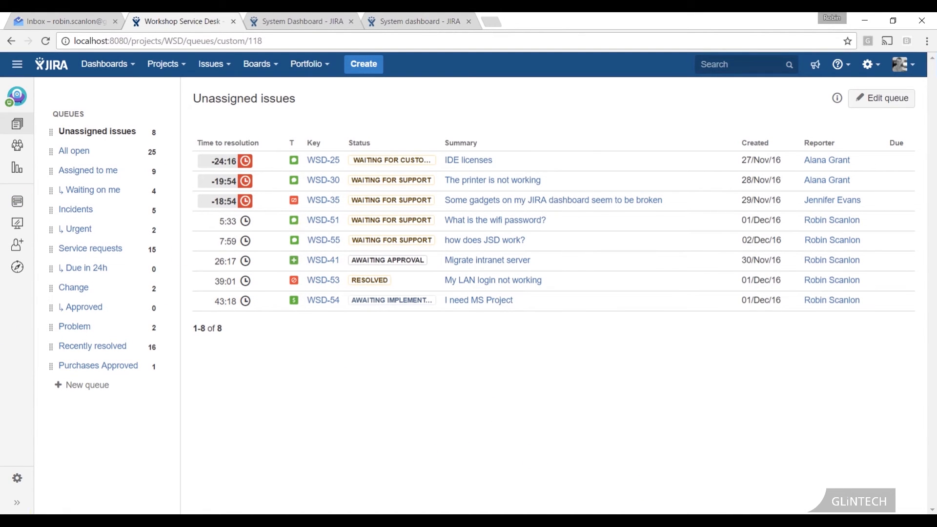
- Open the Workshop Service Desk project settings on the Request types page
left_click(16, 478)
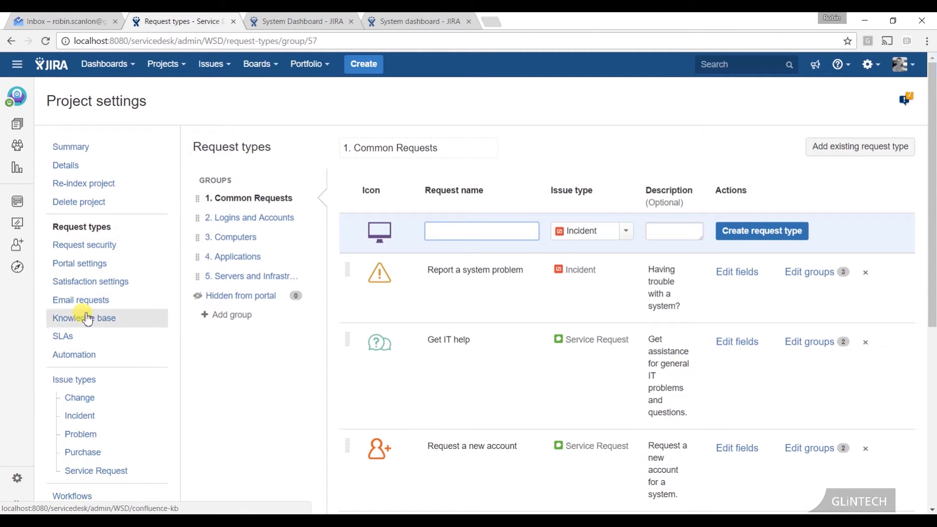
mouse_move(74, 354)
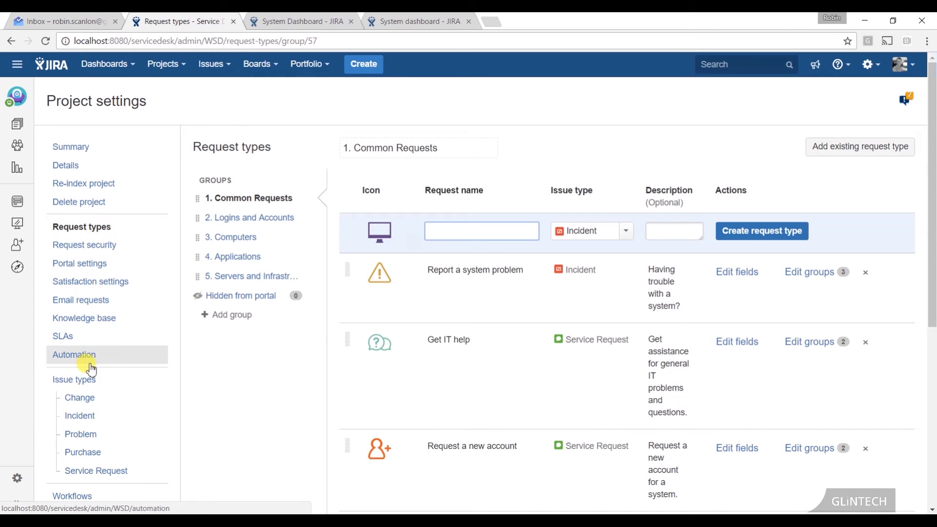
mouse_move(710, 293)
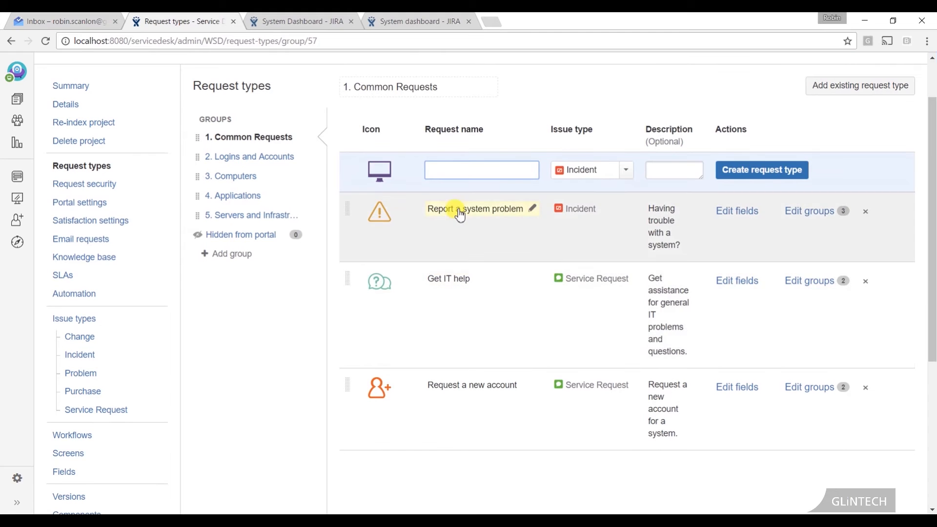
mouse_move(456, 266)
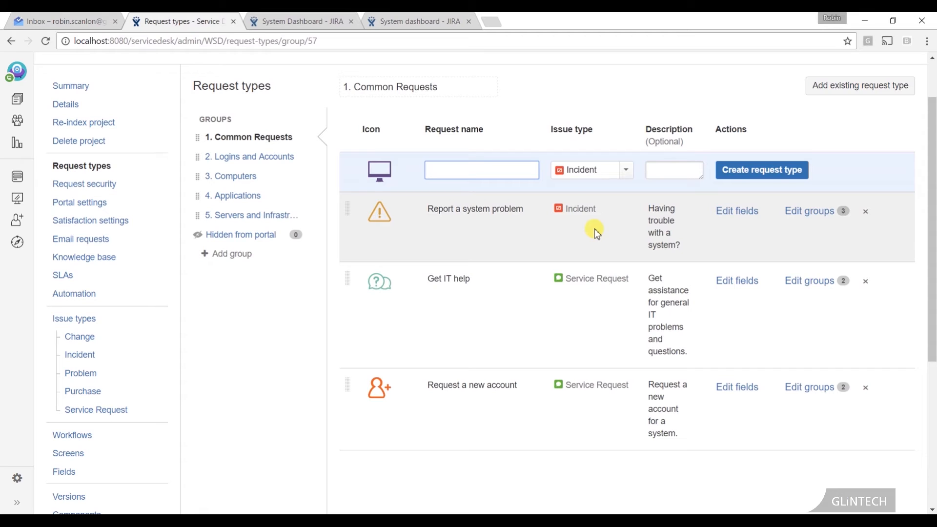
left_click(481, 170)
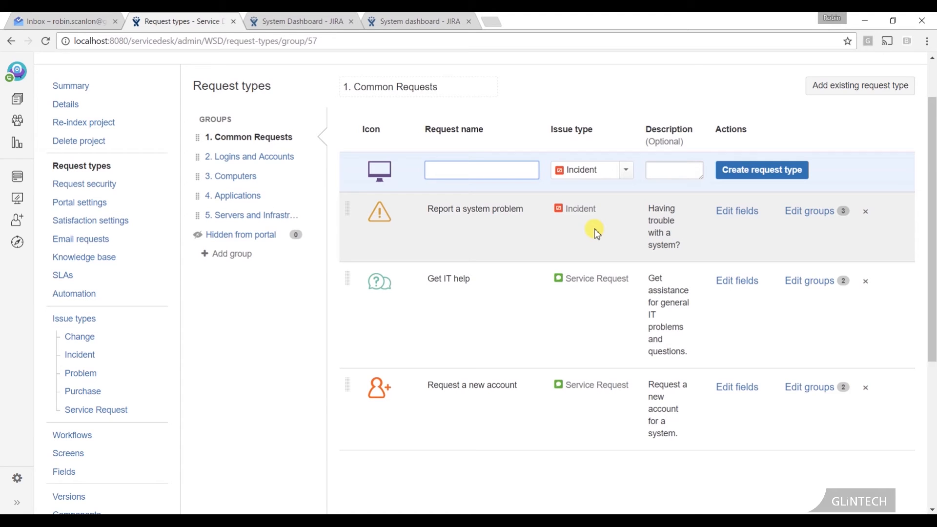
left_click(481, 170)
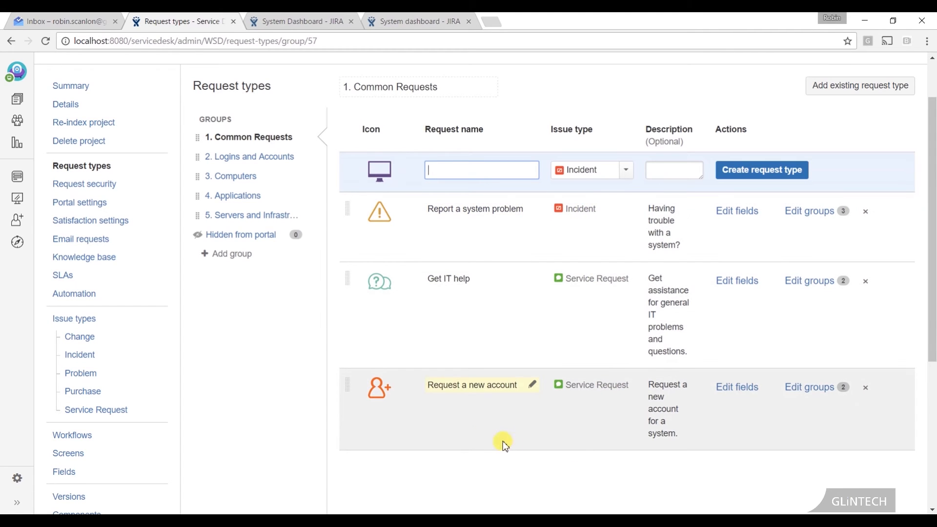
mouse_move(482, 440)
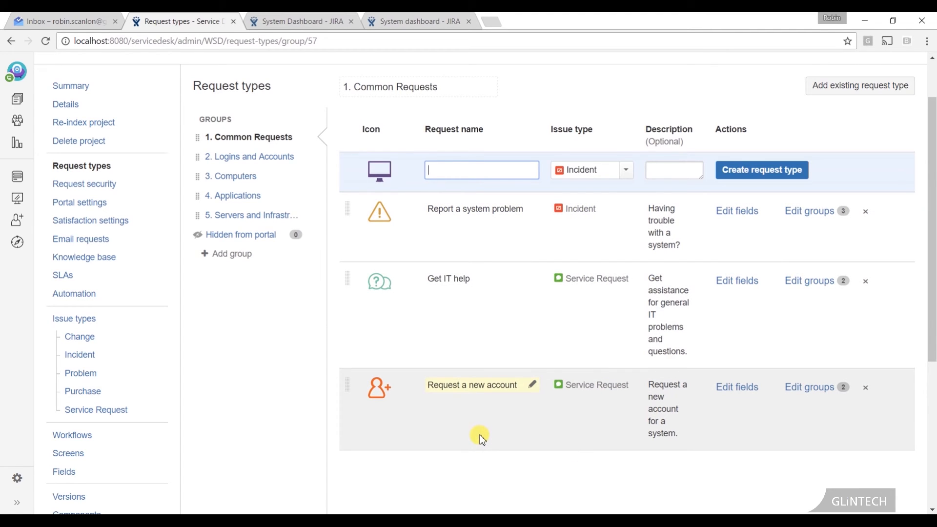
mouse_move(476, 416)
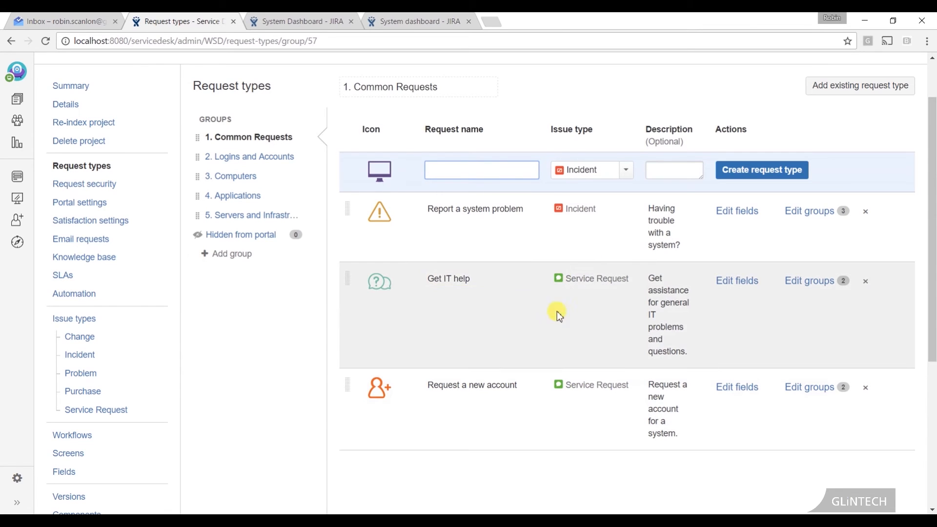
left_click(471, 384)
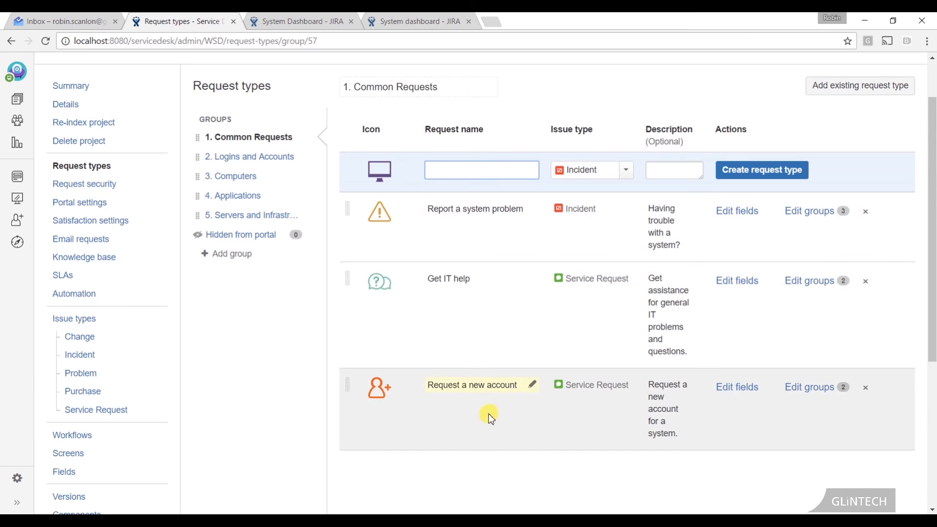